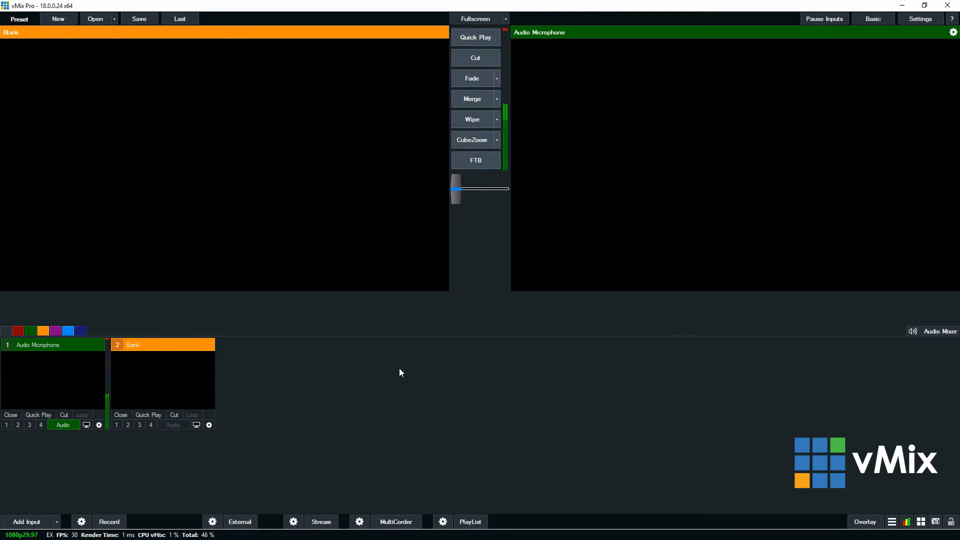
Step: Add a Photos input using the D:\vMix Videos\Photos folder as the slideshow source
{"action": "left_click", "coordinate": [26, 522]}
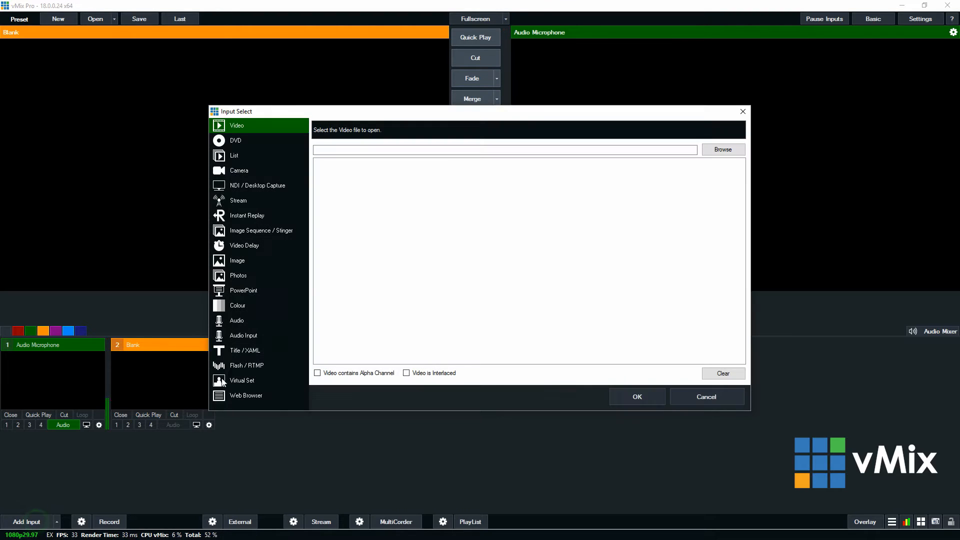
{"action": "left_click", "coordinate": [238, 275]}
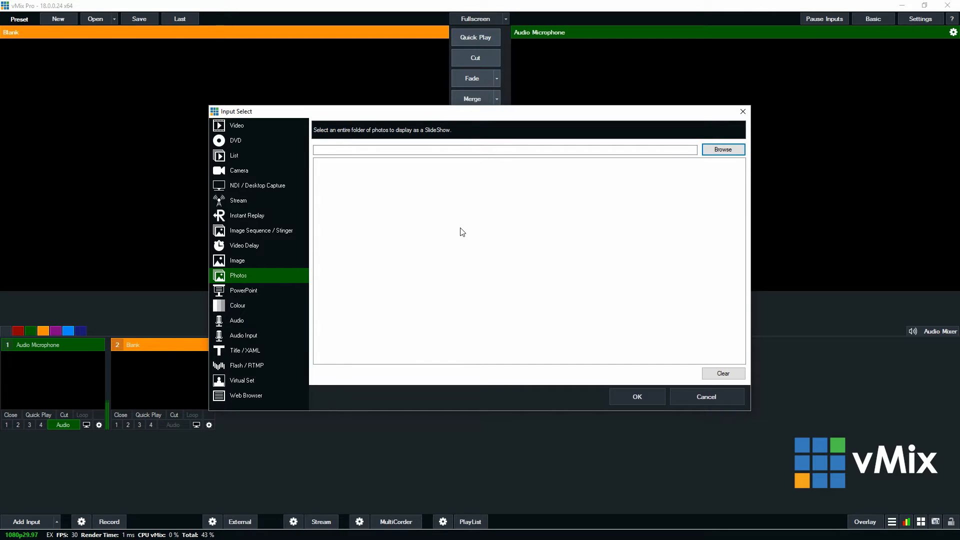
{"action": "left_click", "coordinate": [722, 150]}
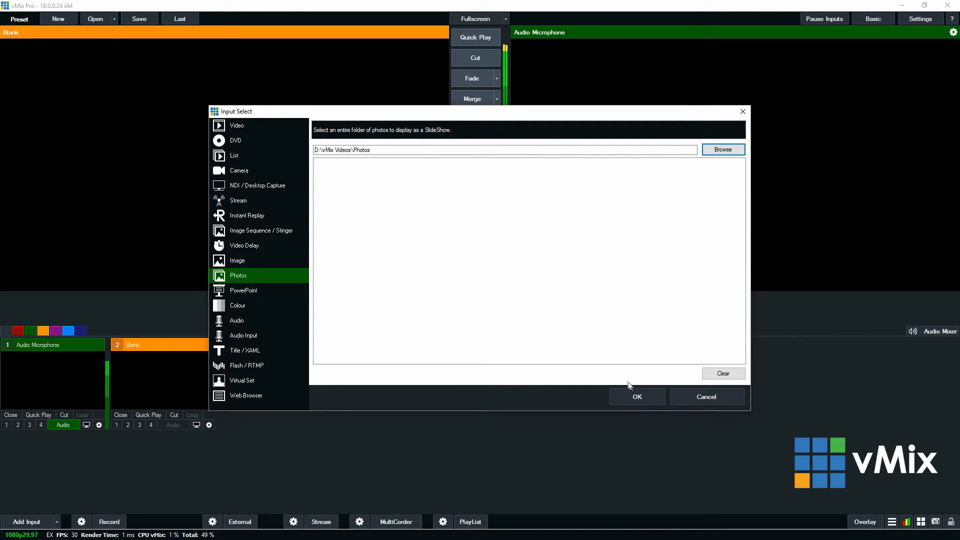
{"action": "left_click", "coordinate": [636, 397]}
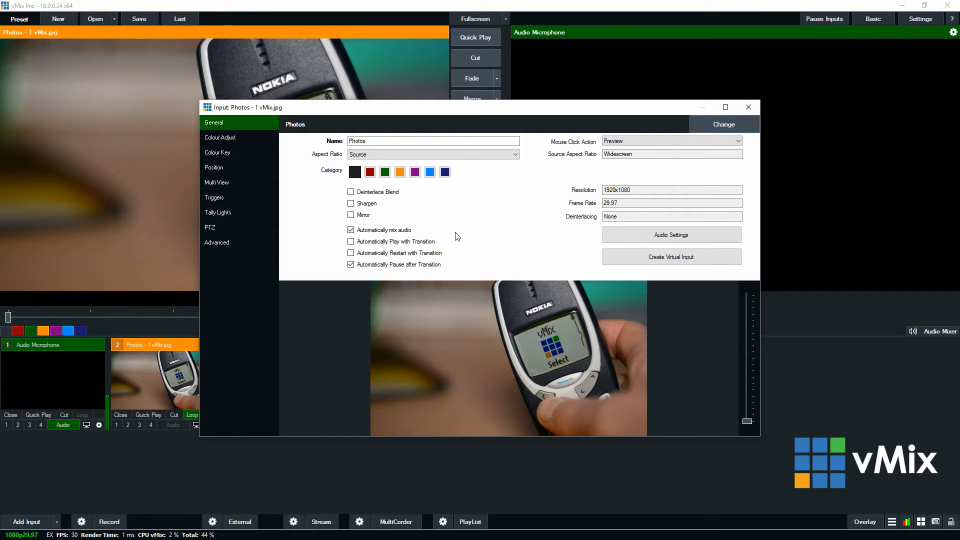
{"action": "mouse_move", "coordinate": [467, 242]}
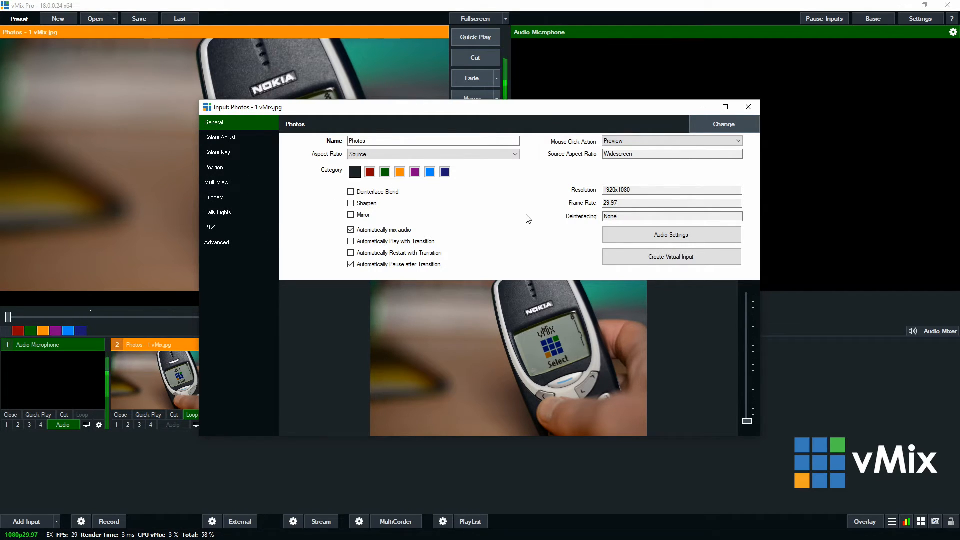
{"action": "mouse_move", "coordinate": [749, 107]}
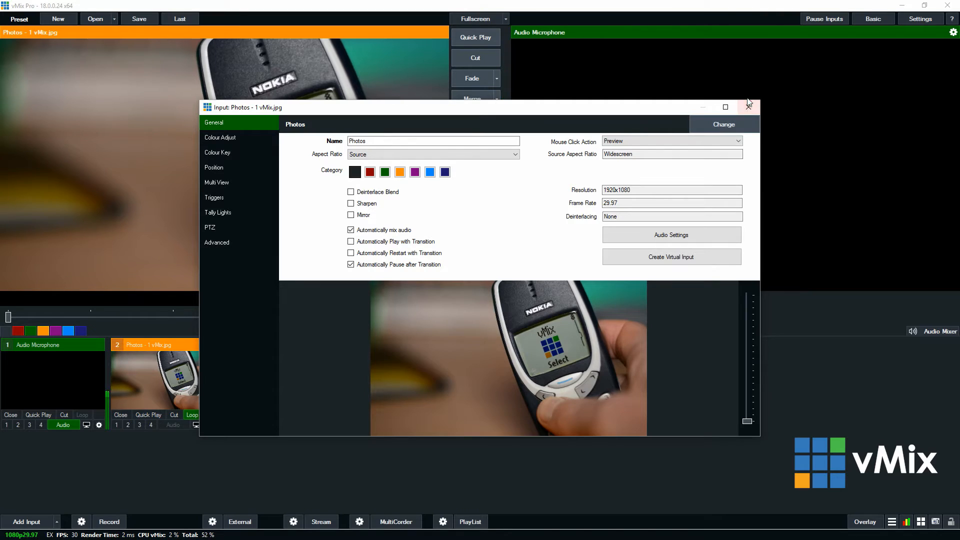
{"action": "left_click", "coordinate": [749, 107]}
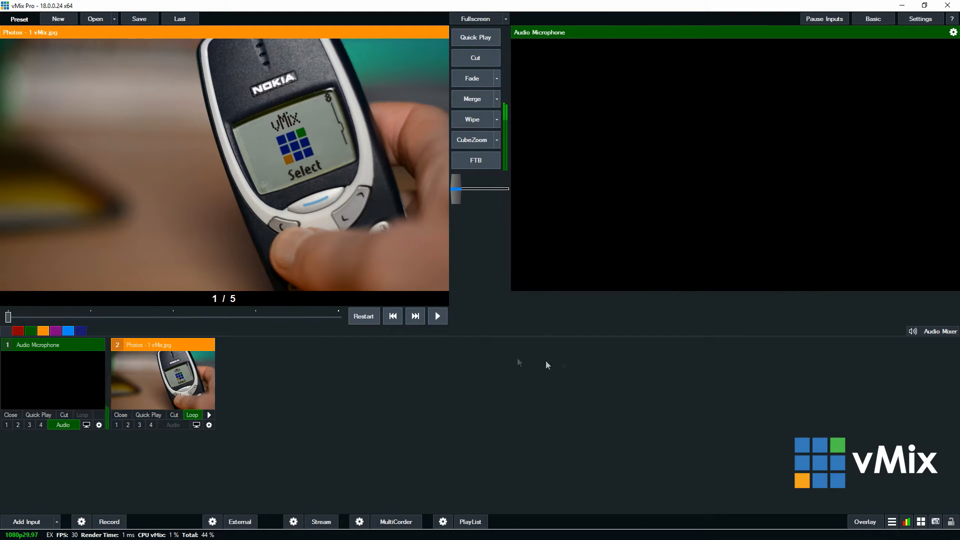
{"action": "mouse_move", "coordinate": [478, 357]}
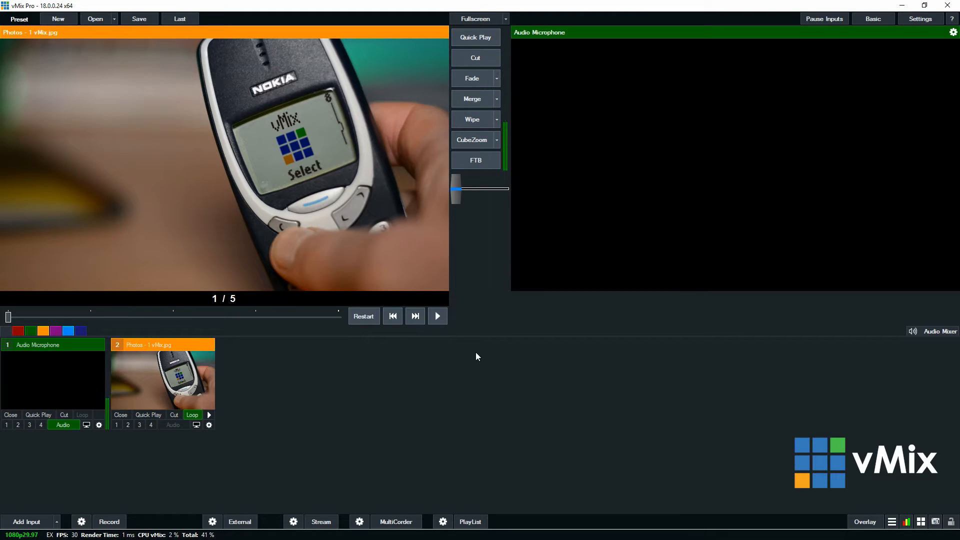
Step: Step the slideshow forward with Next to the fourth of five photos in preview
{"action": "left_click", "coordinate": [415, 316]}
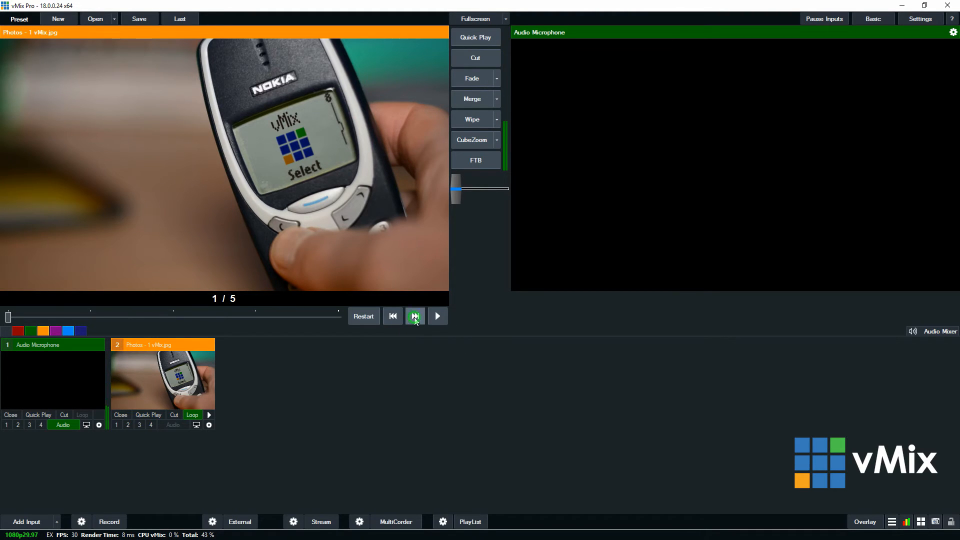
{"action": "left_click", "coordinate": [414, 316]}
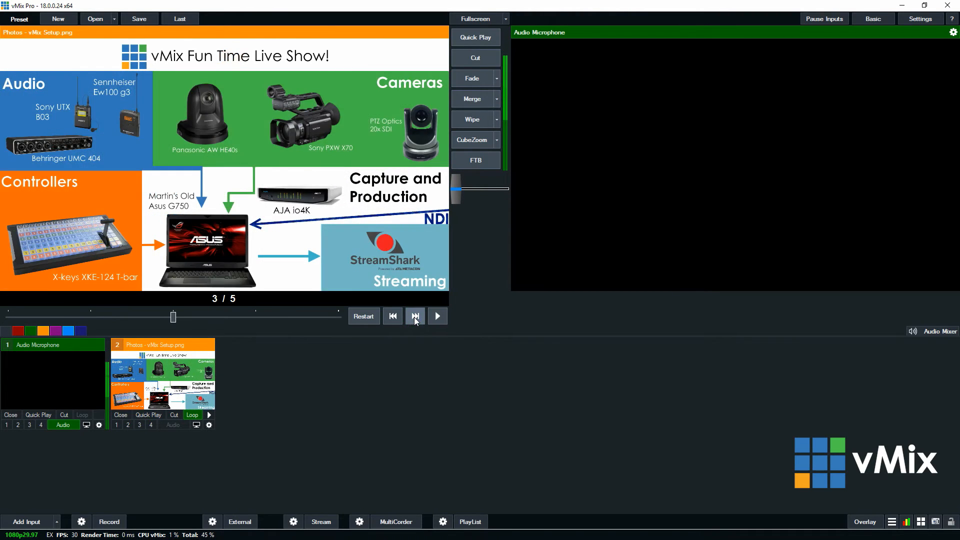
{"action": "left_click", "coordinate": [415, 316]}
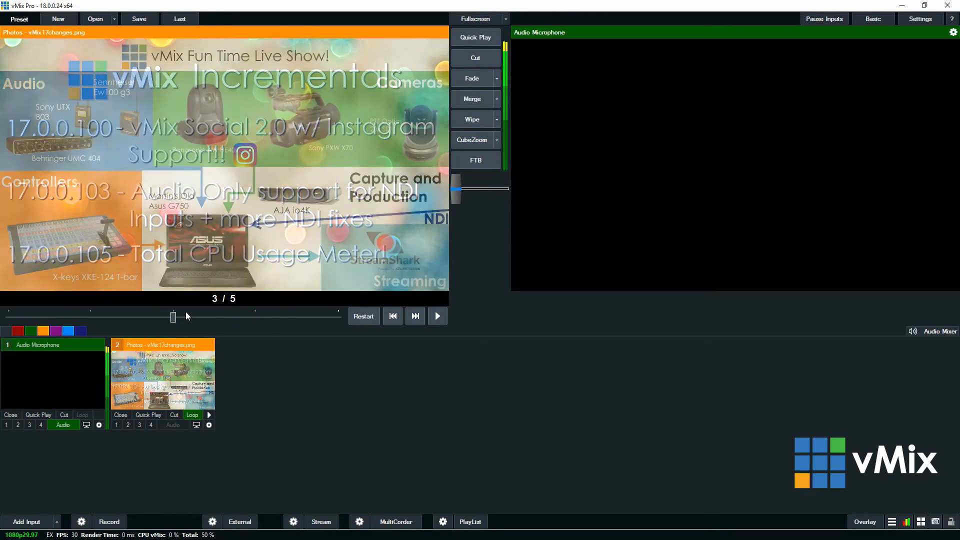
{"action": "left_click", "coordinate": [414, 316]}
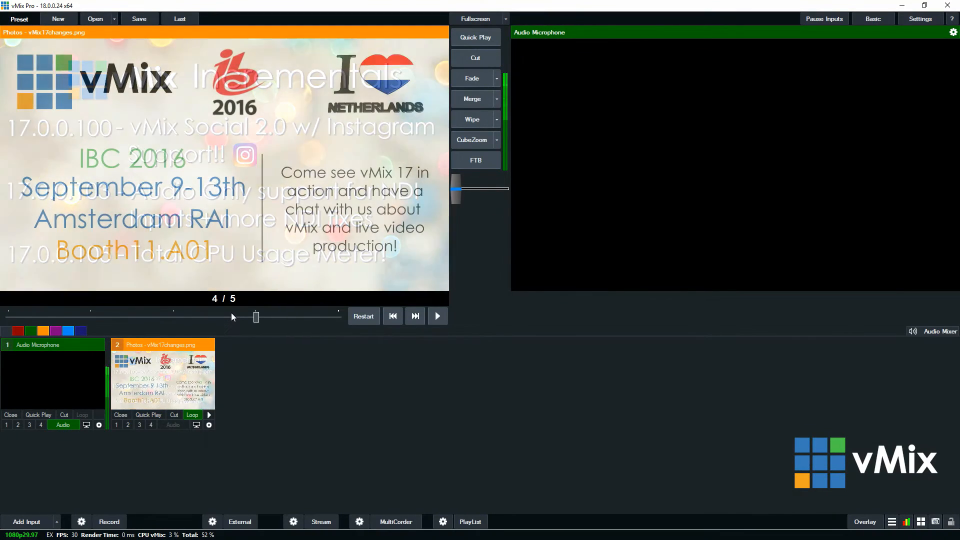
{"action": "left_click", "coordinate": [363, 316]}
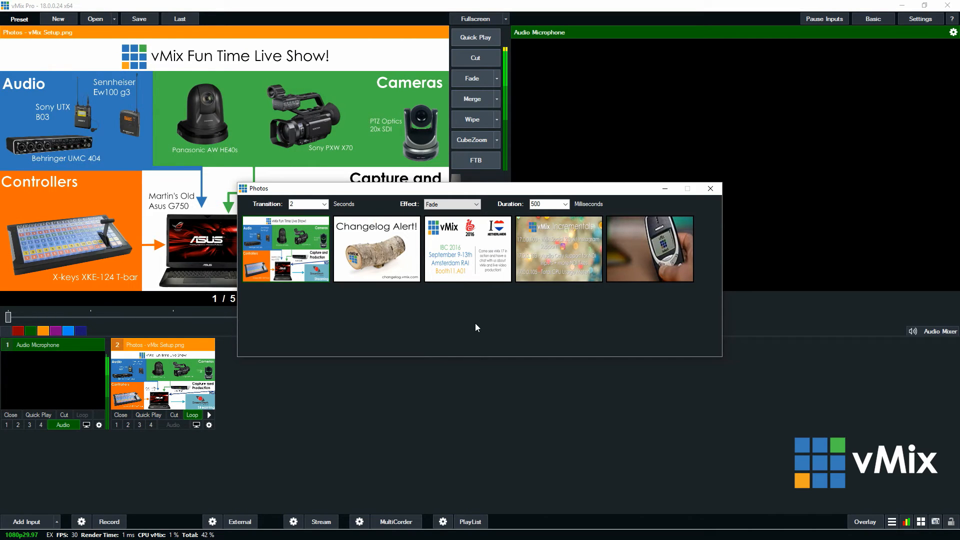
{"action": "mouse_move", "coordinate": [473, 317]}
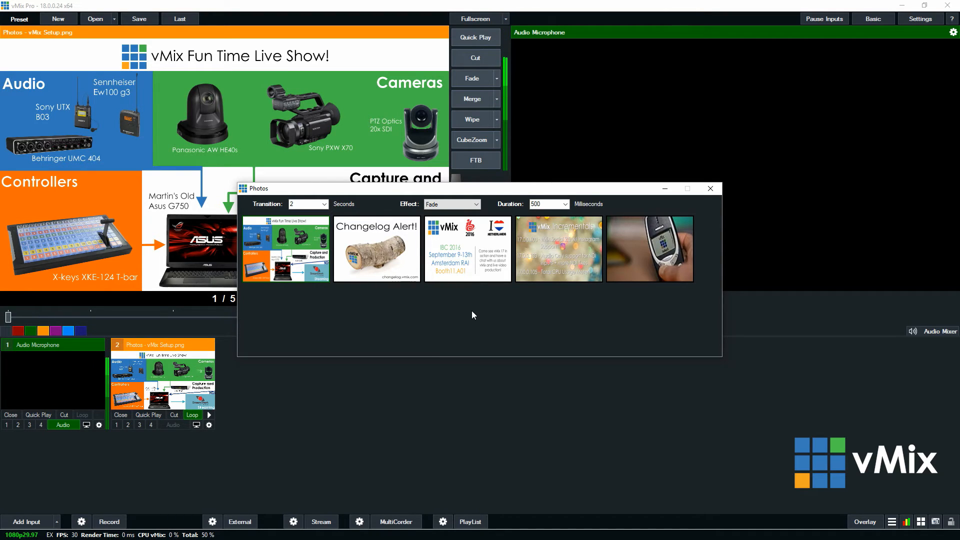
{"action": "mouse_move", "coordinate": [485, 287]}
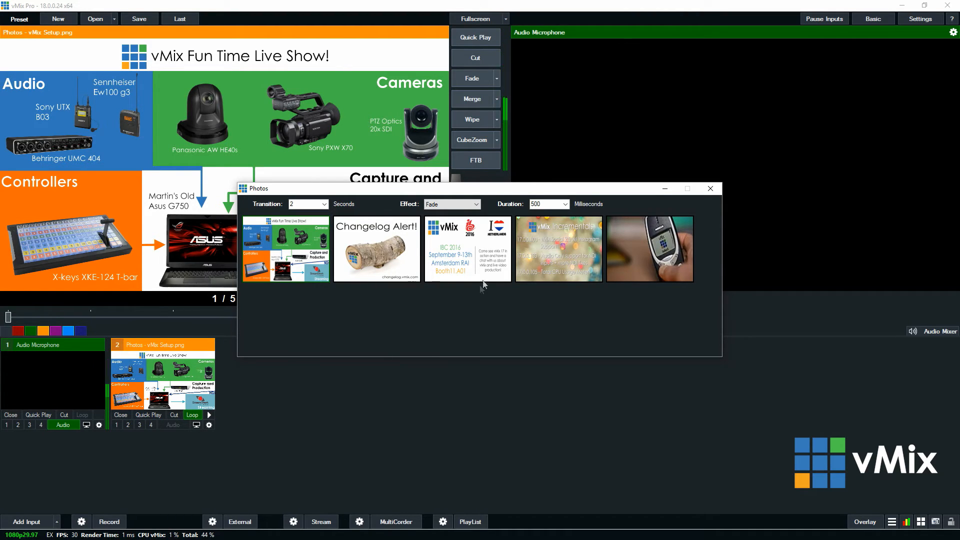
Step: Set the slideshow to advance every 3 seconds between photos
{"action": "left_click", "coordinate": [649, 249]}
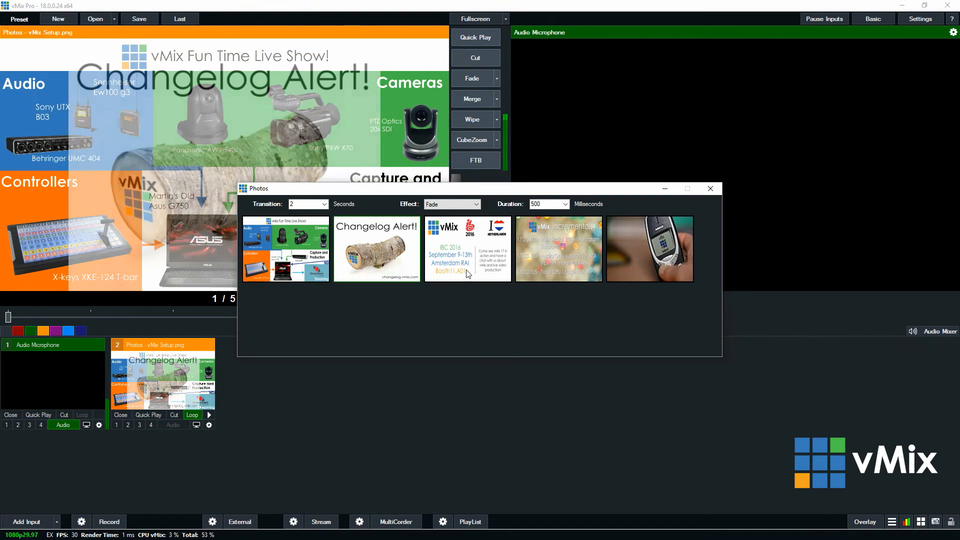
{"action": "double_click", "coordinate": [377, 249]}
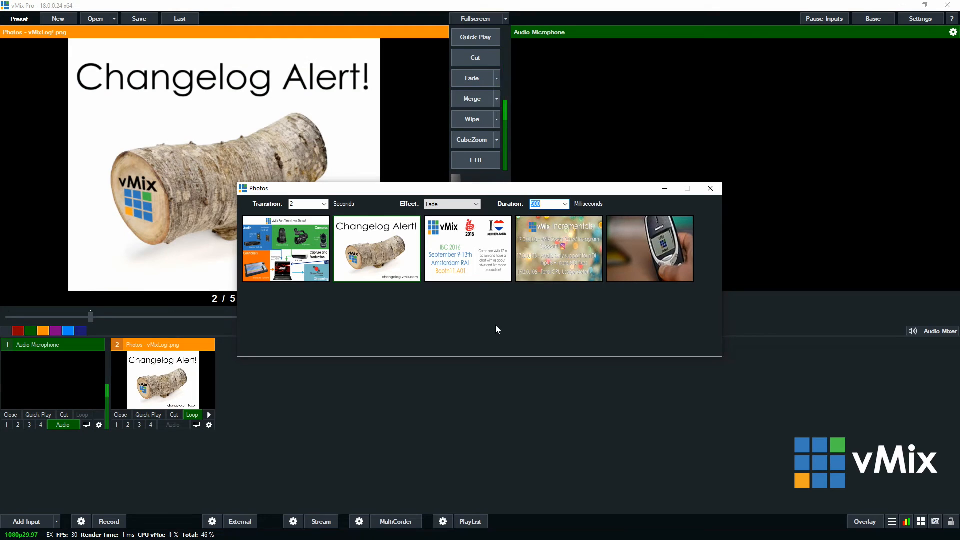
{"action": "mouse_move", "coordinate": [362, 316]}
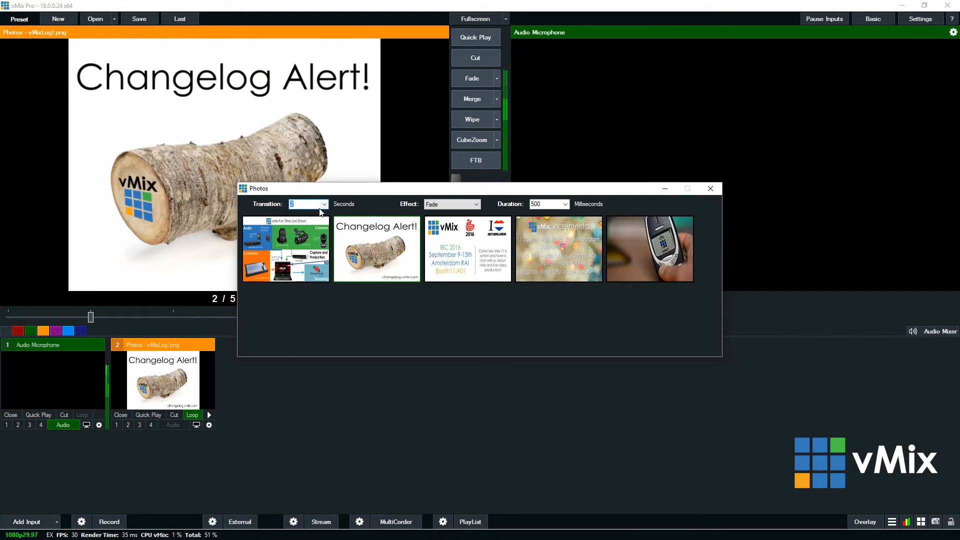
{"action": "left_click", "coordinate": [305, 204]}
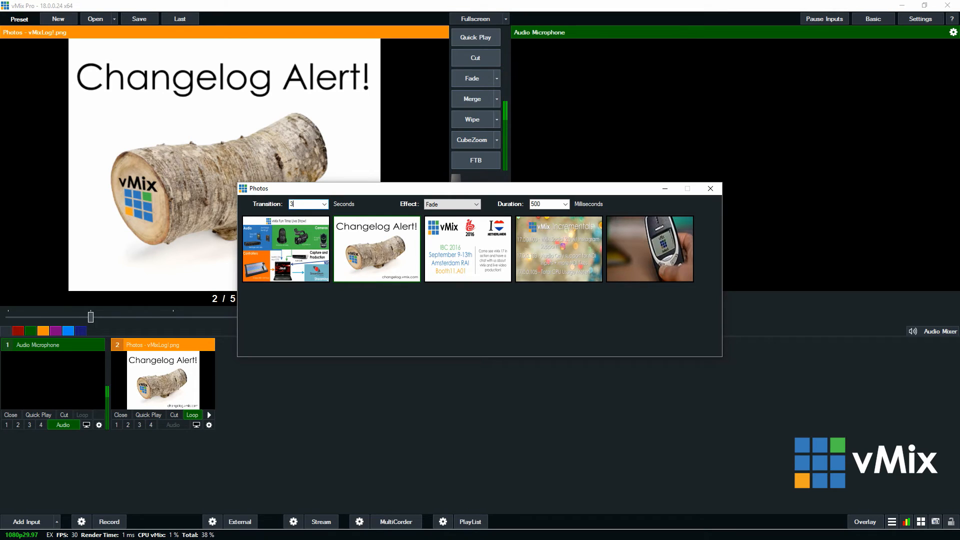
{"action": "left_click", "coordinate": [324, 204]}
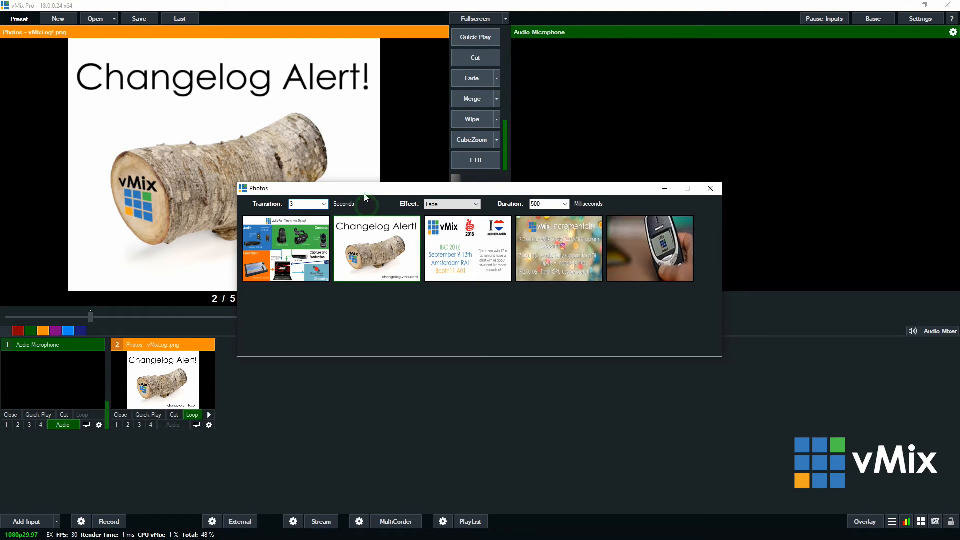
Step: Use a Wipe transition effect with 100 ms duration and close the settings
{"action": "left_click", "coordinate": [477, 204]}
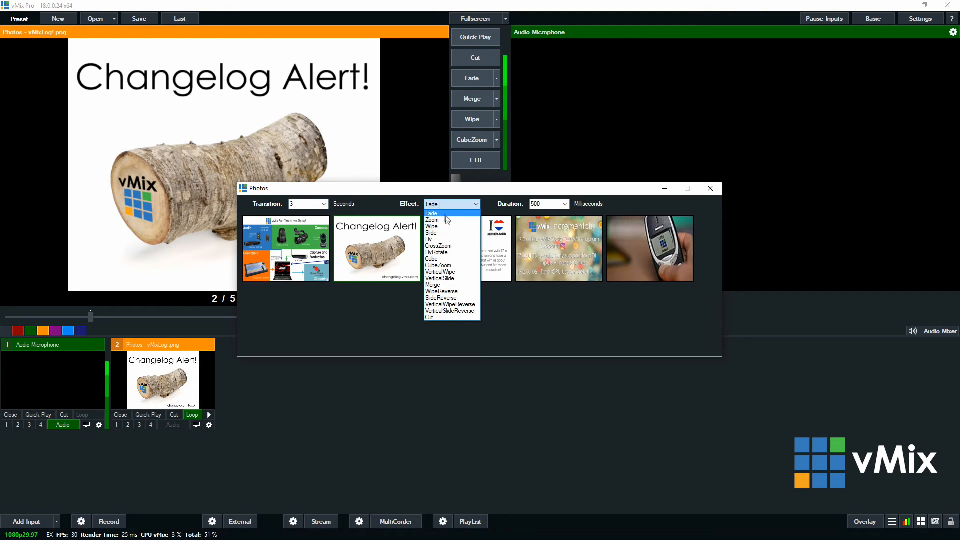
{"action": "left_click", "coordinate": [432, 226]}
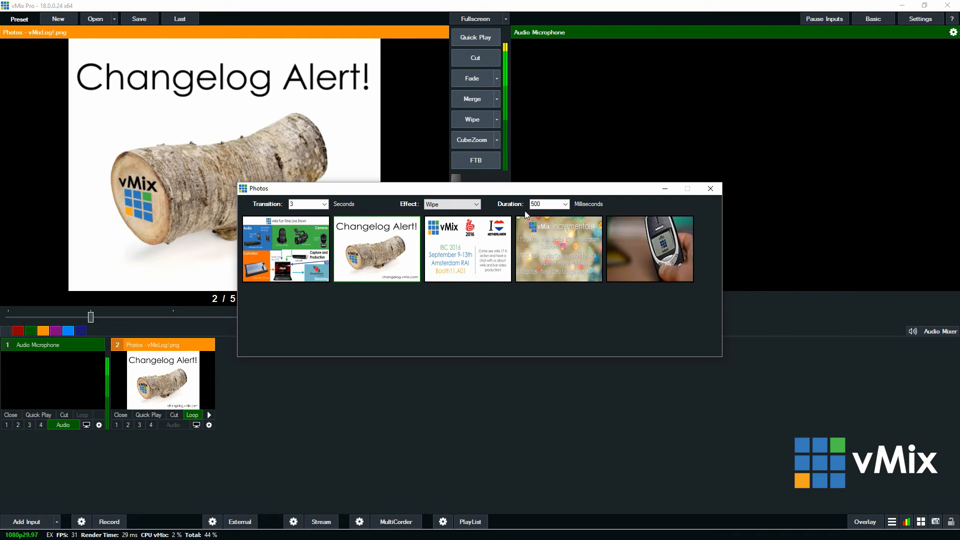
{"action": "type", "text": "100"}
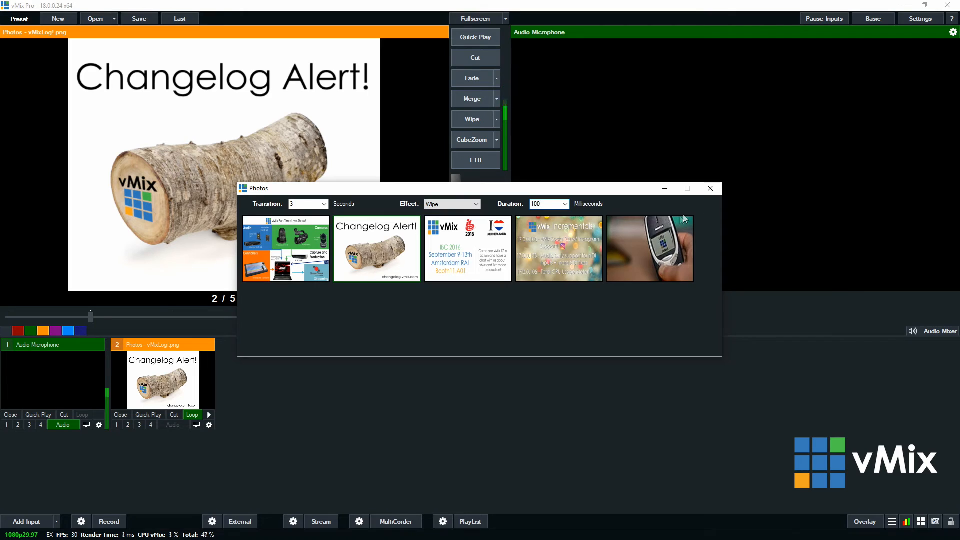
{"action": "left_click", "coordinate": [710, 188]}
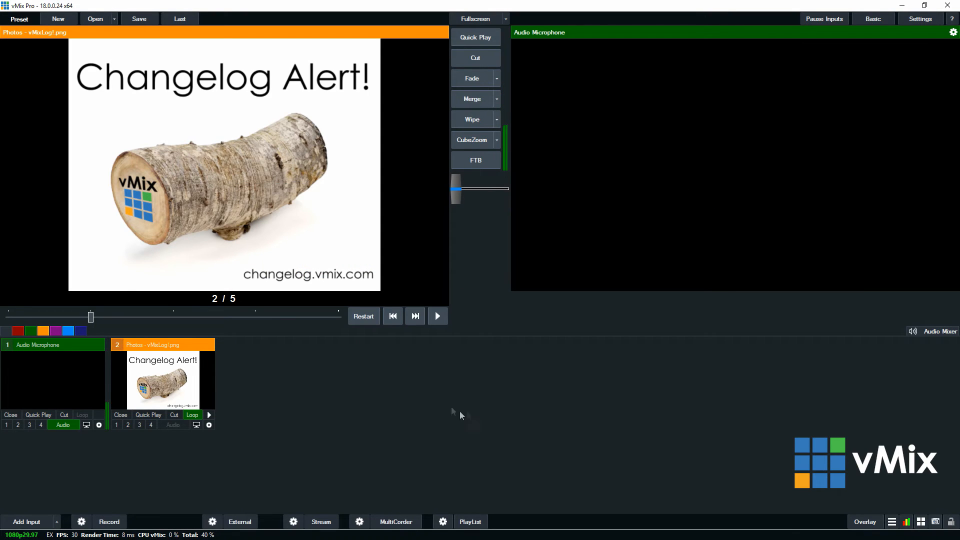
Step: Quick Play the Photos slideshow to output and load it into preview
{"action": "left_click", "coordinate": [471, 78]}
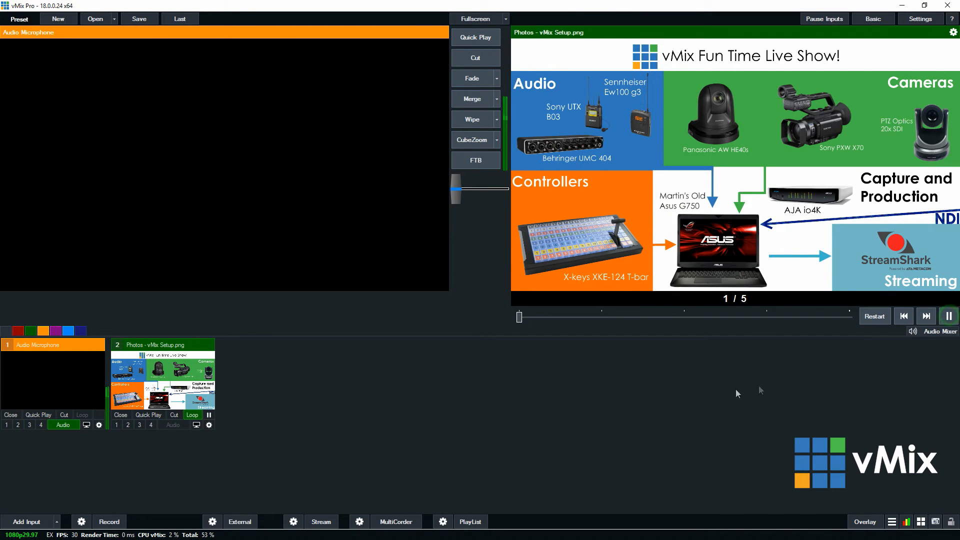
{"action": "mouse_move", "coordinate": [629, 381]}
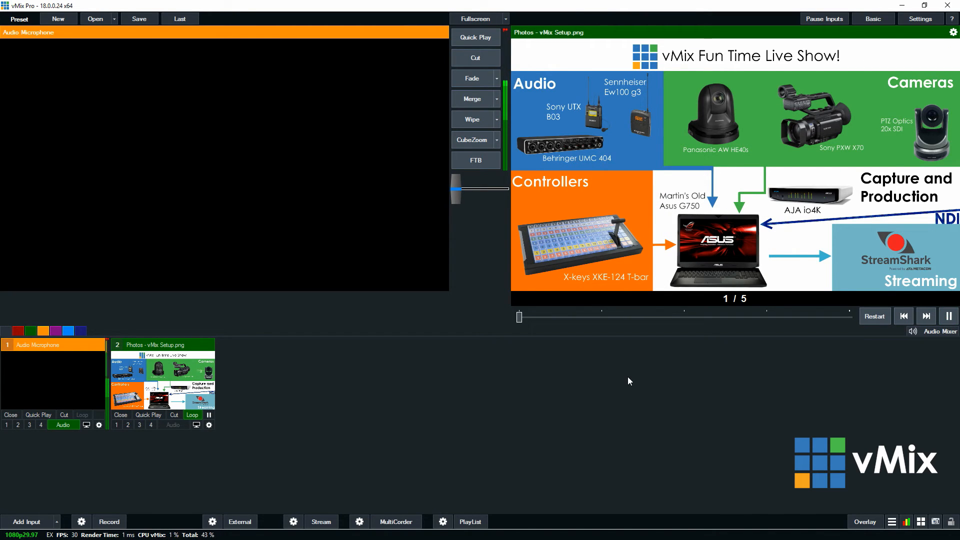
{"action": "left_click", "coordinate": [926, 316]}
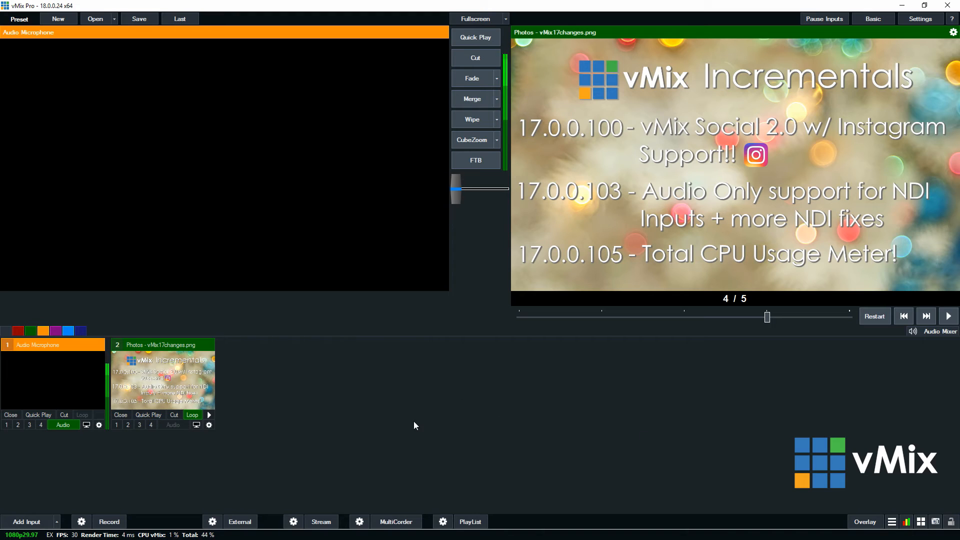
{"action": "left_click", "coordinate": [193, 414]}
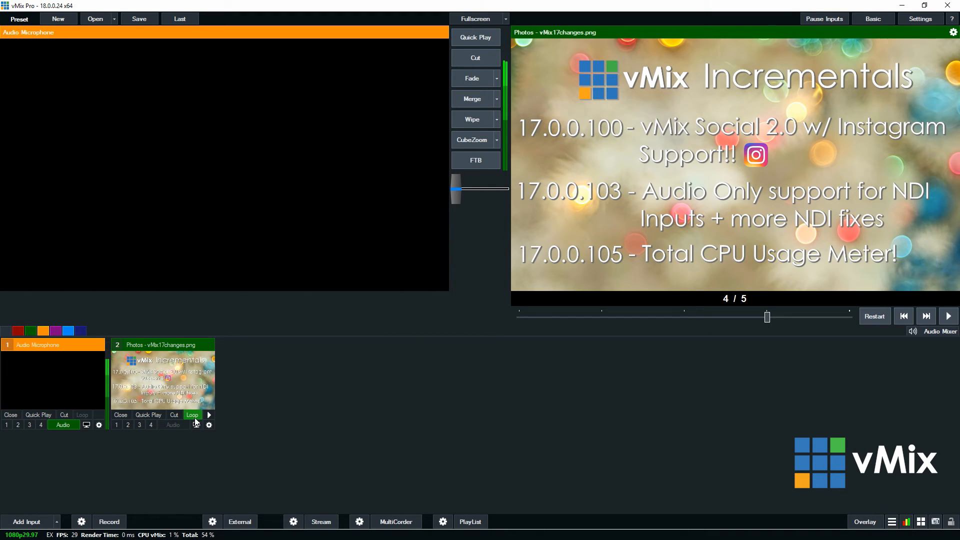
{"action": "mouse_move", "coordinate": [192, 414]}
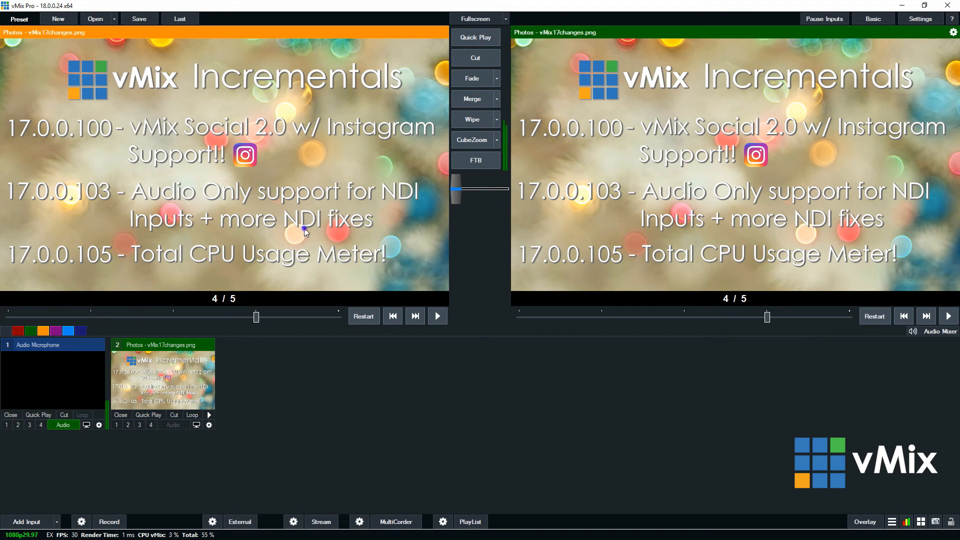
Step: Refresh the slideshow photos from the live view's right-click menu
{"action": "right_click", "coordinate": [692, 257]}
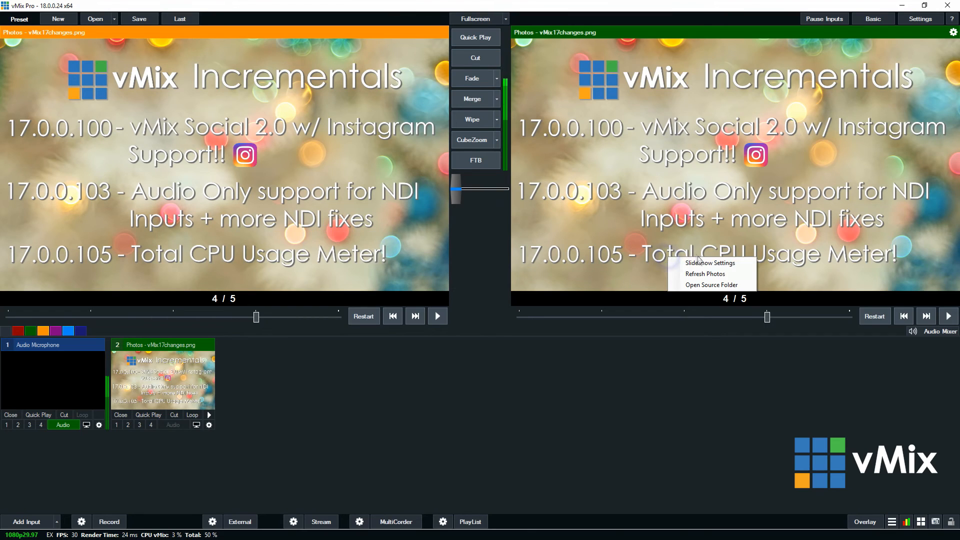
{"action": "left_click", "coordinate": [419, 407]}
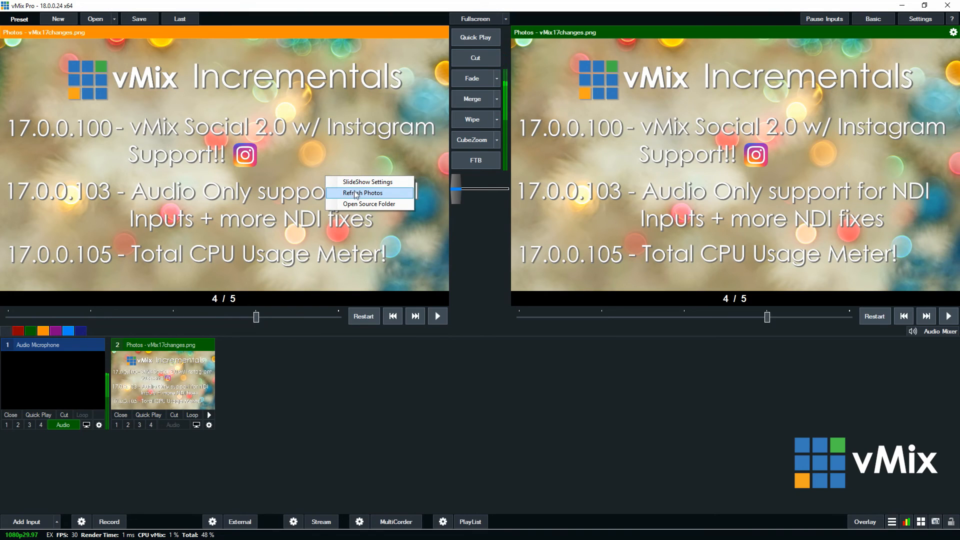
{"action": "left_click", "coordinate": [362, 192]}
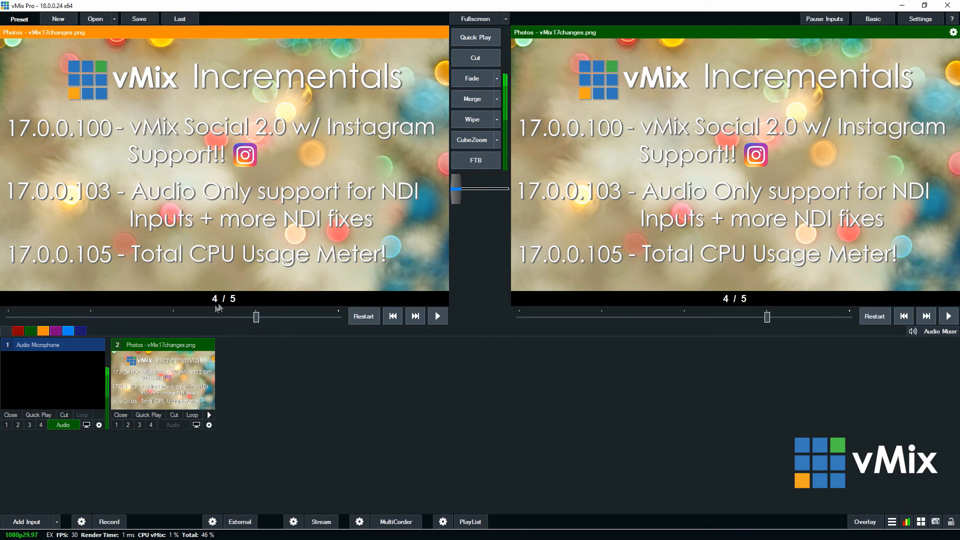
Step: Open the slideshow's source folder in File Explorer
{"action": "right_click", "coordinate": [241, 241]}
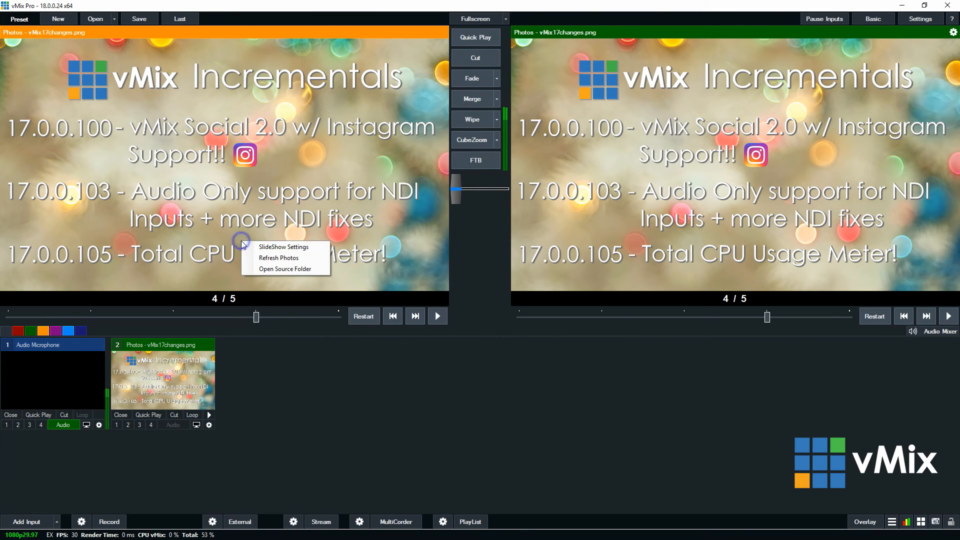
{"action": "left_click", "coordinate": [460, 324]}
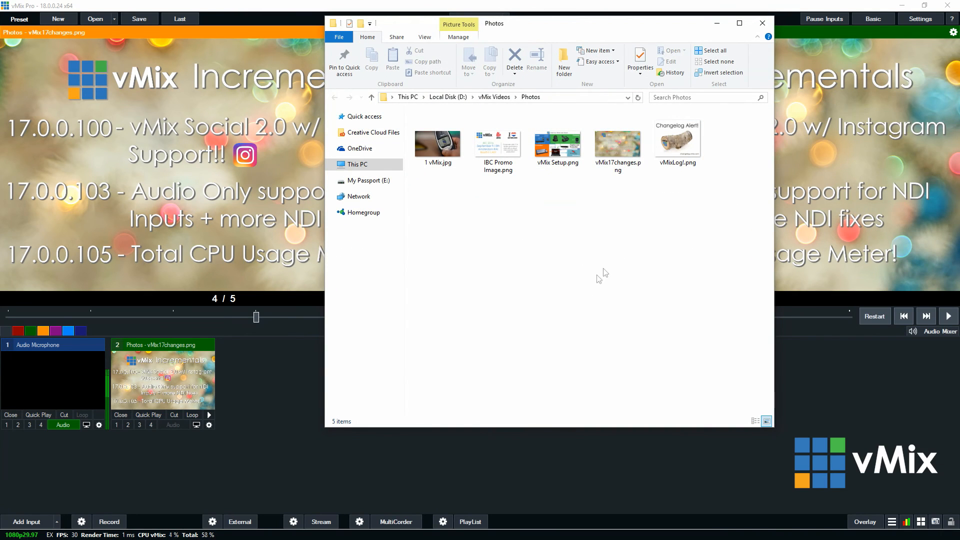
{"action": "mouse_move", "coordinate": [620, 107]}
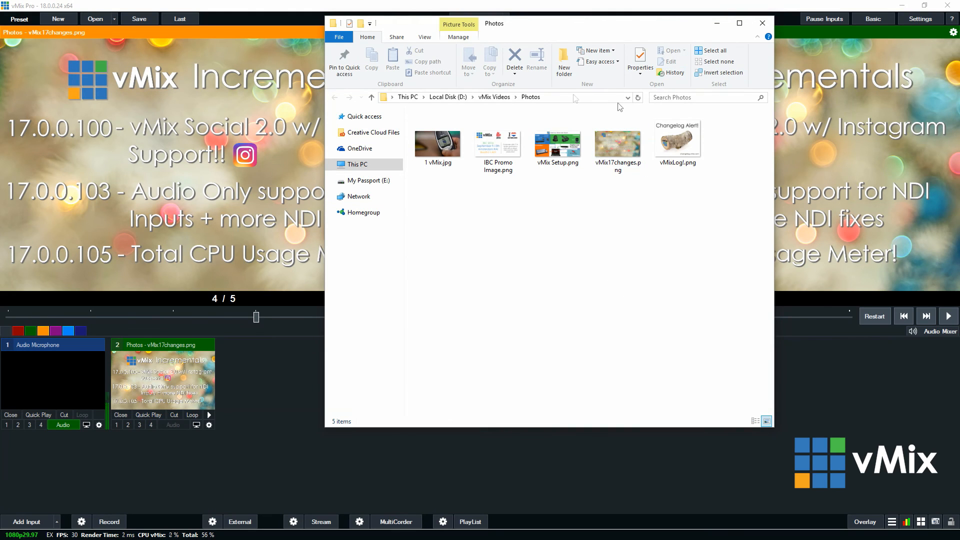
Step: Close the Photos folder window, returning to vMix
{"action": "left_click", "coordinate": [763, 23]}
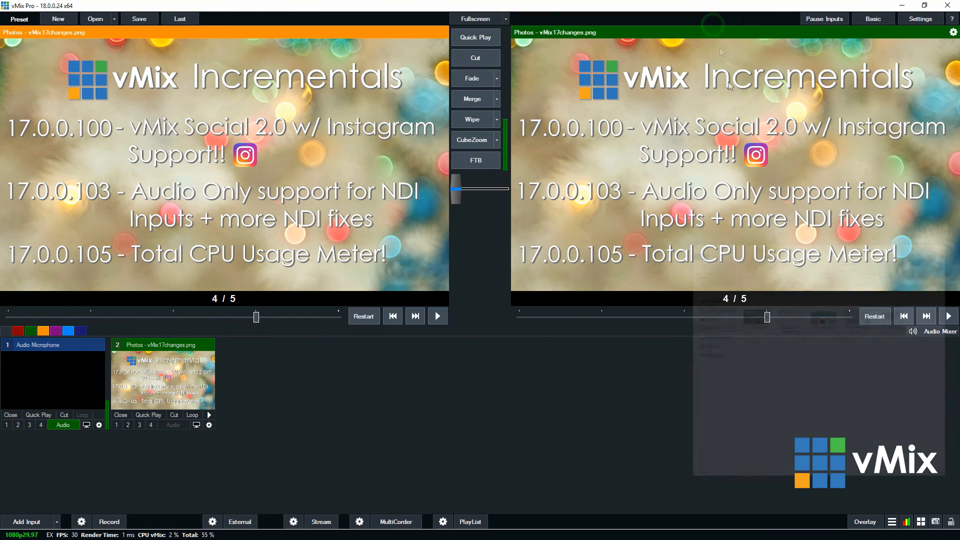